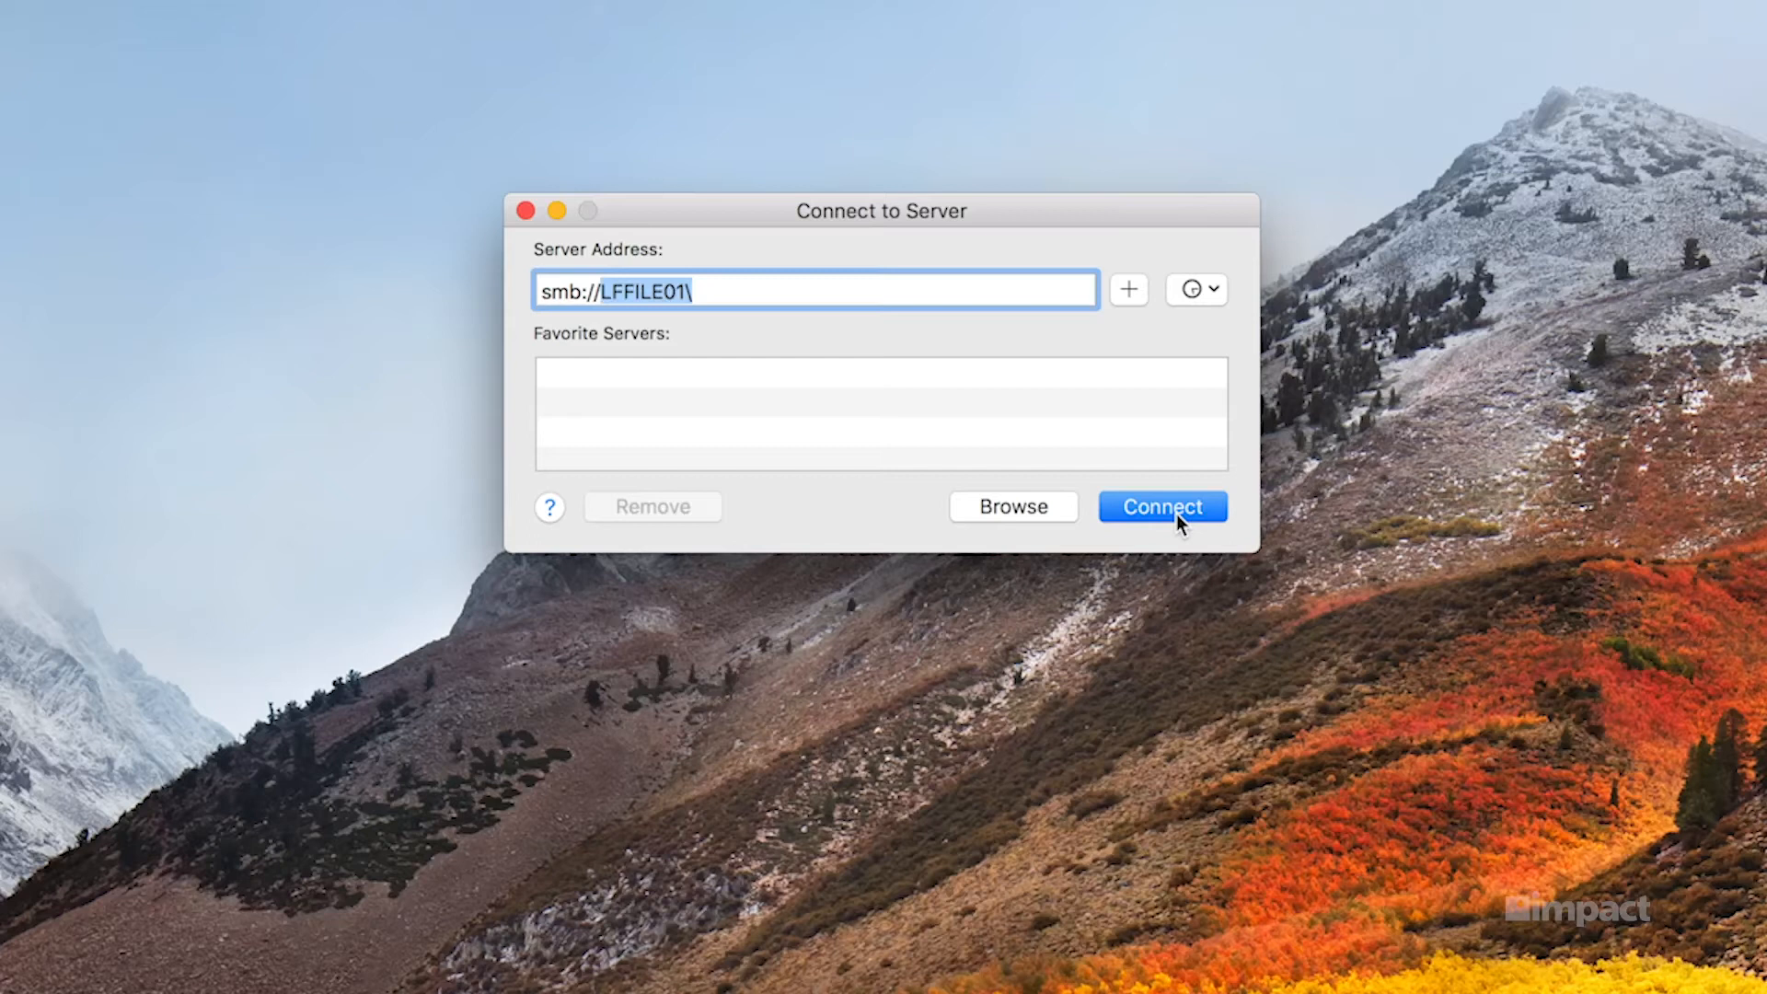
Connect to server smb://LFFILE01\ to bring up its sign-in prompt.
click(1161, 506)
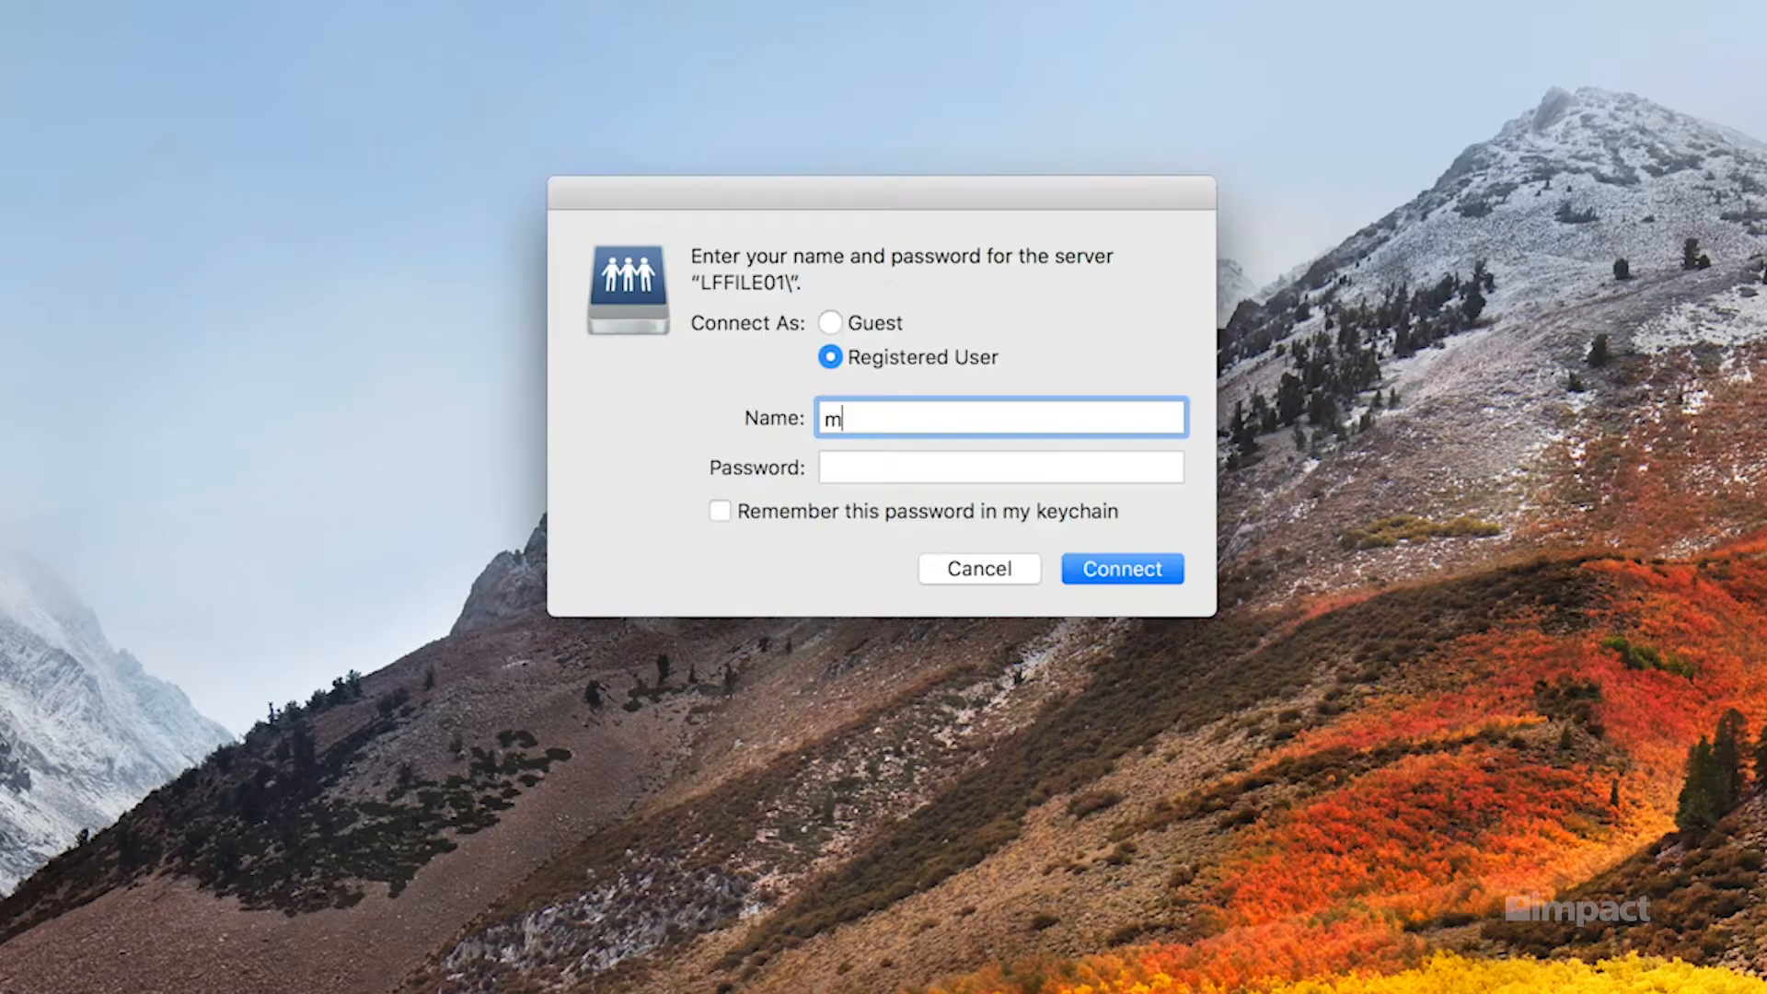
text(.gould)
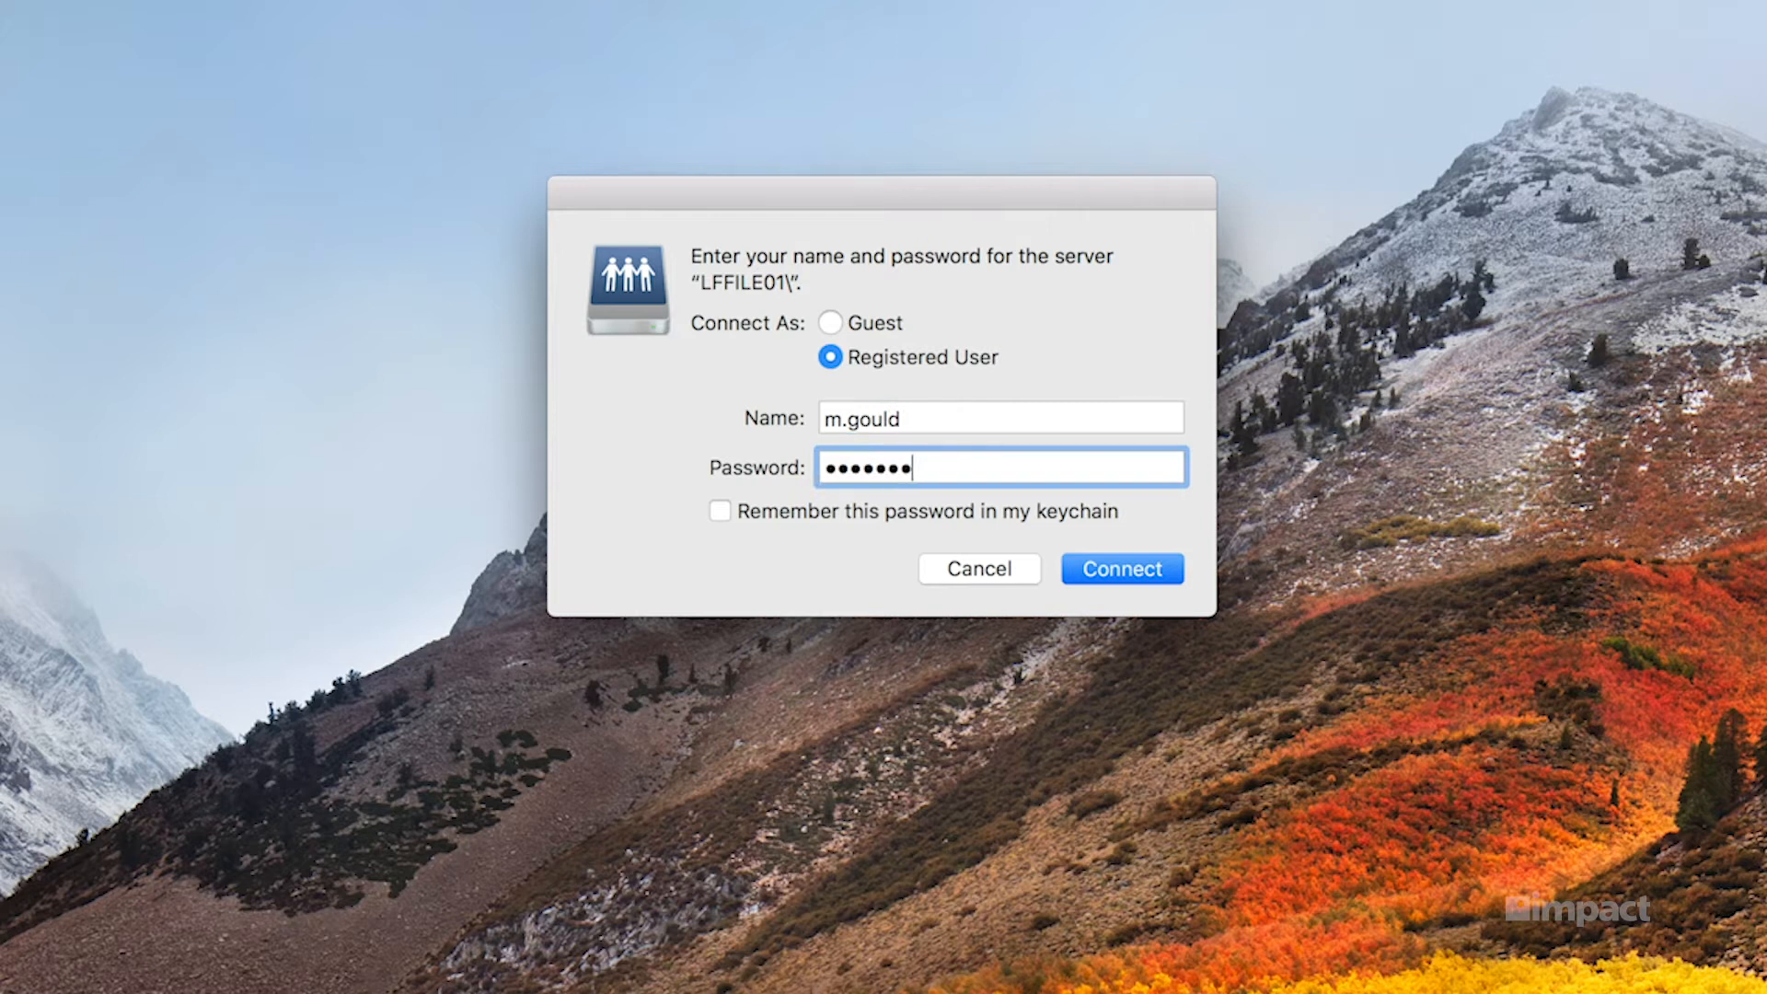
text(••)
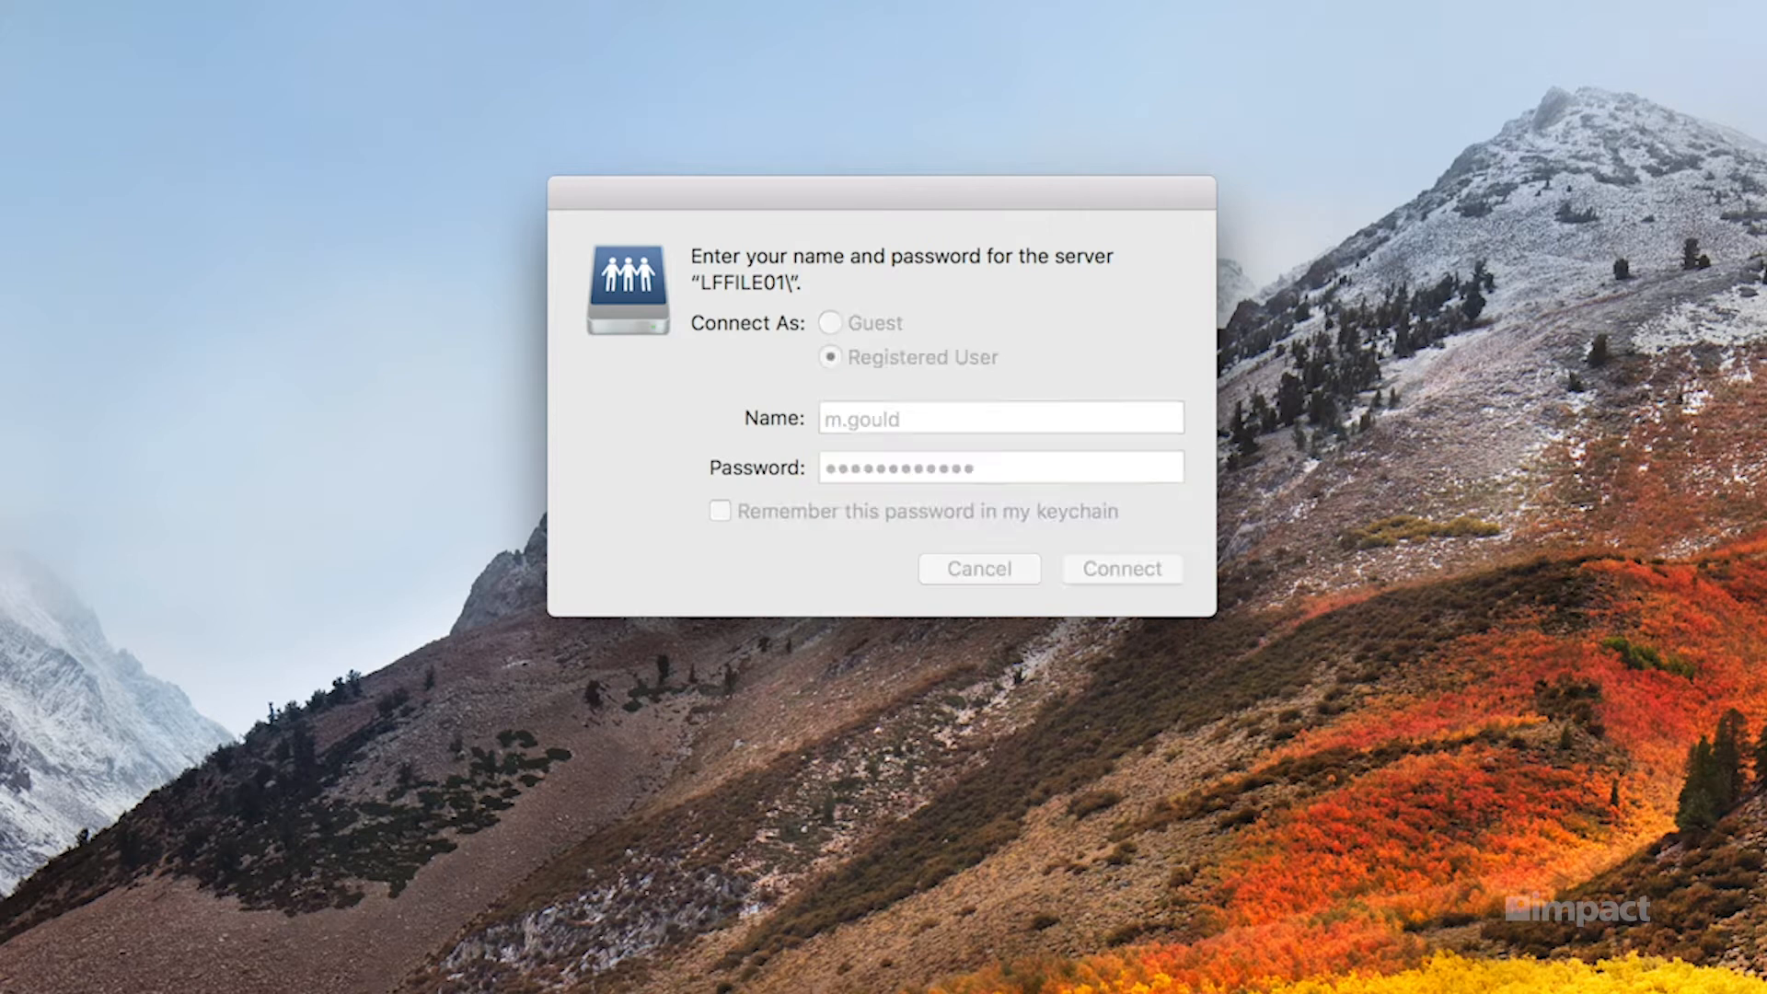
click(1120, 568)
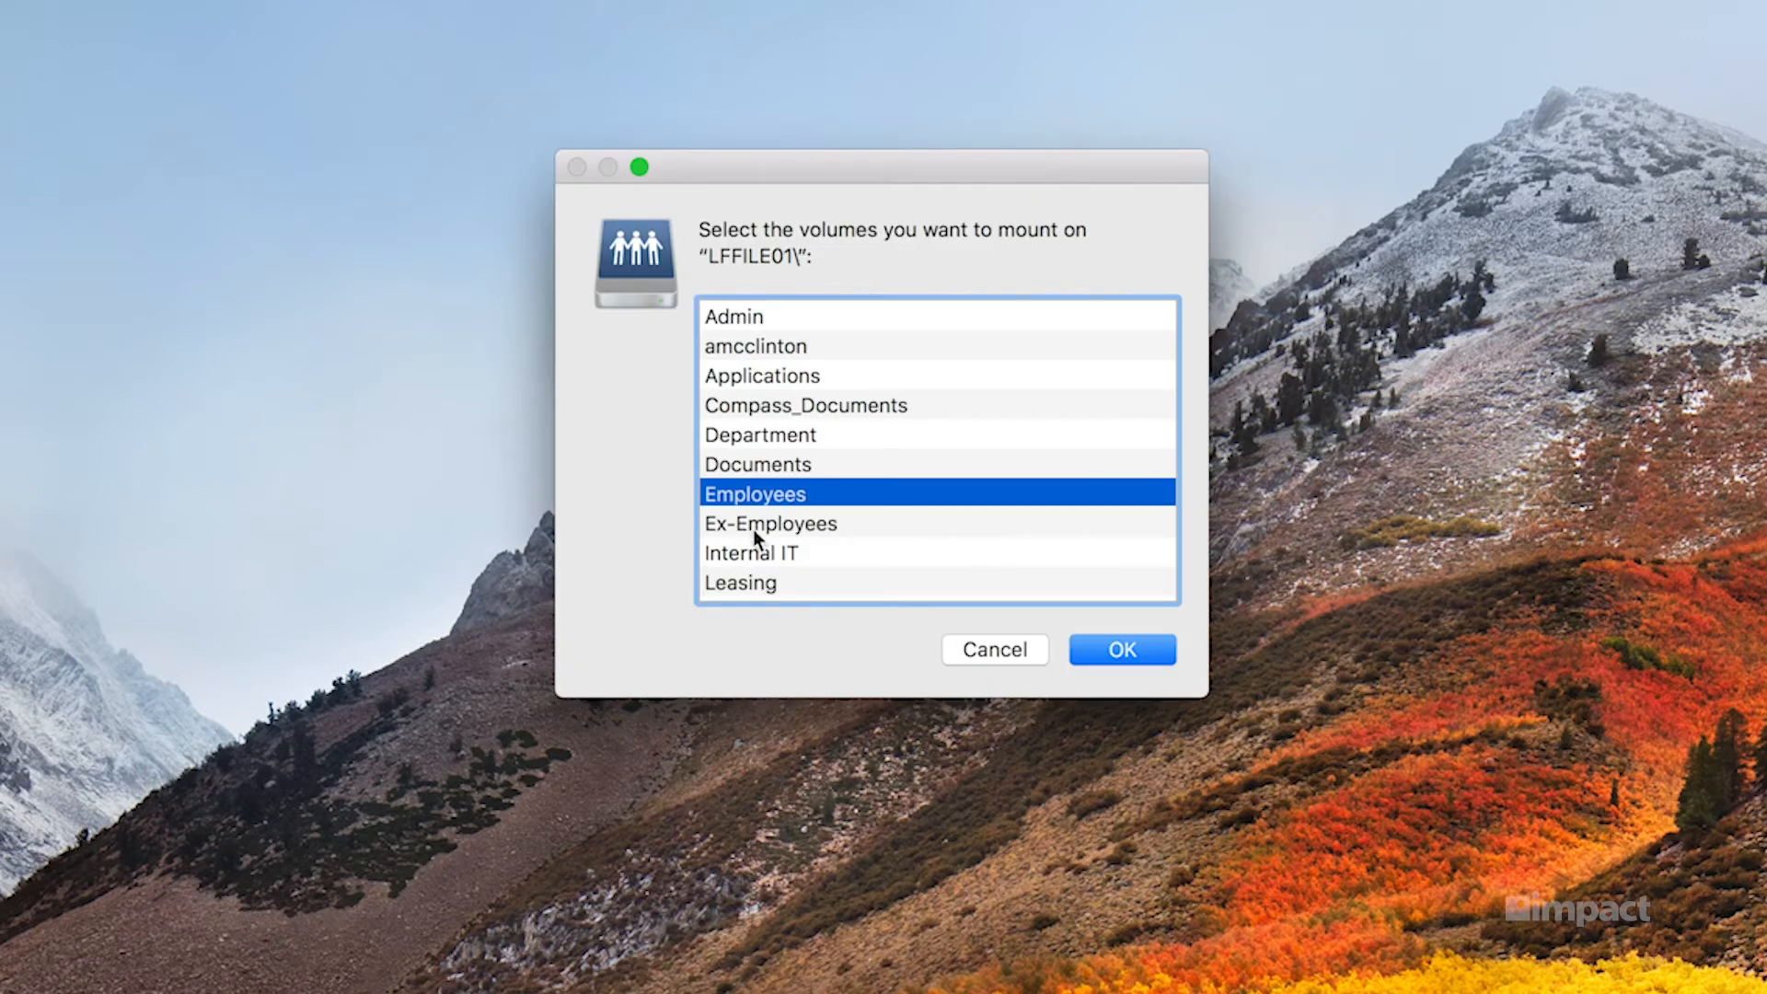
Select the Employees volume on LFFILE01 for mounting.
click(1119, 649)
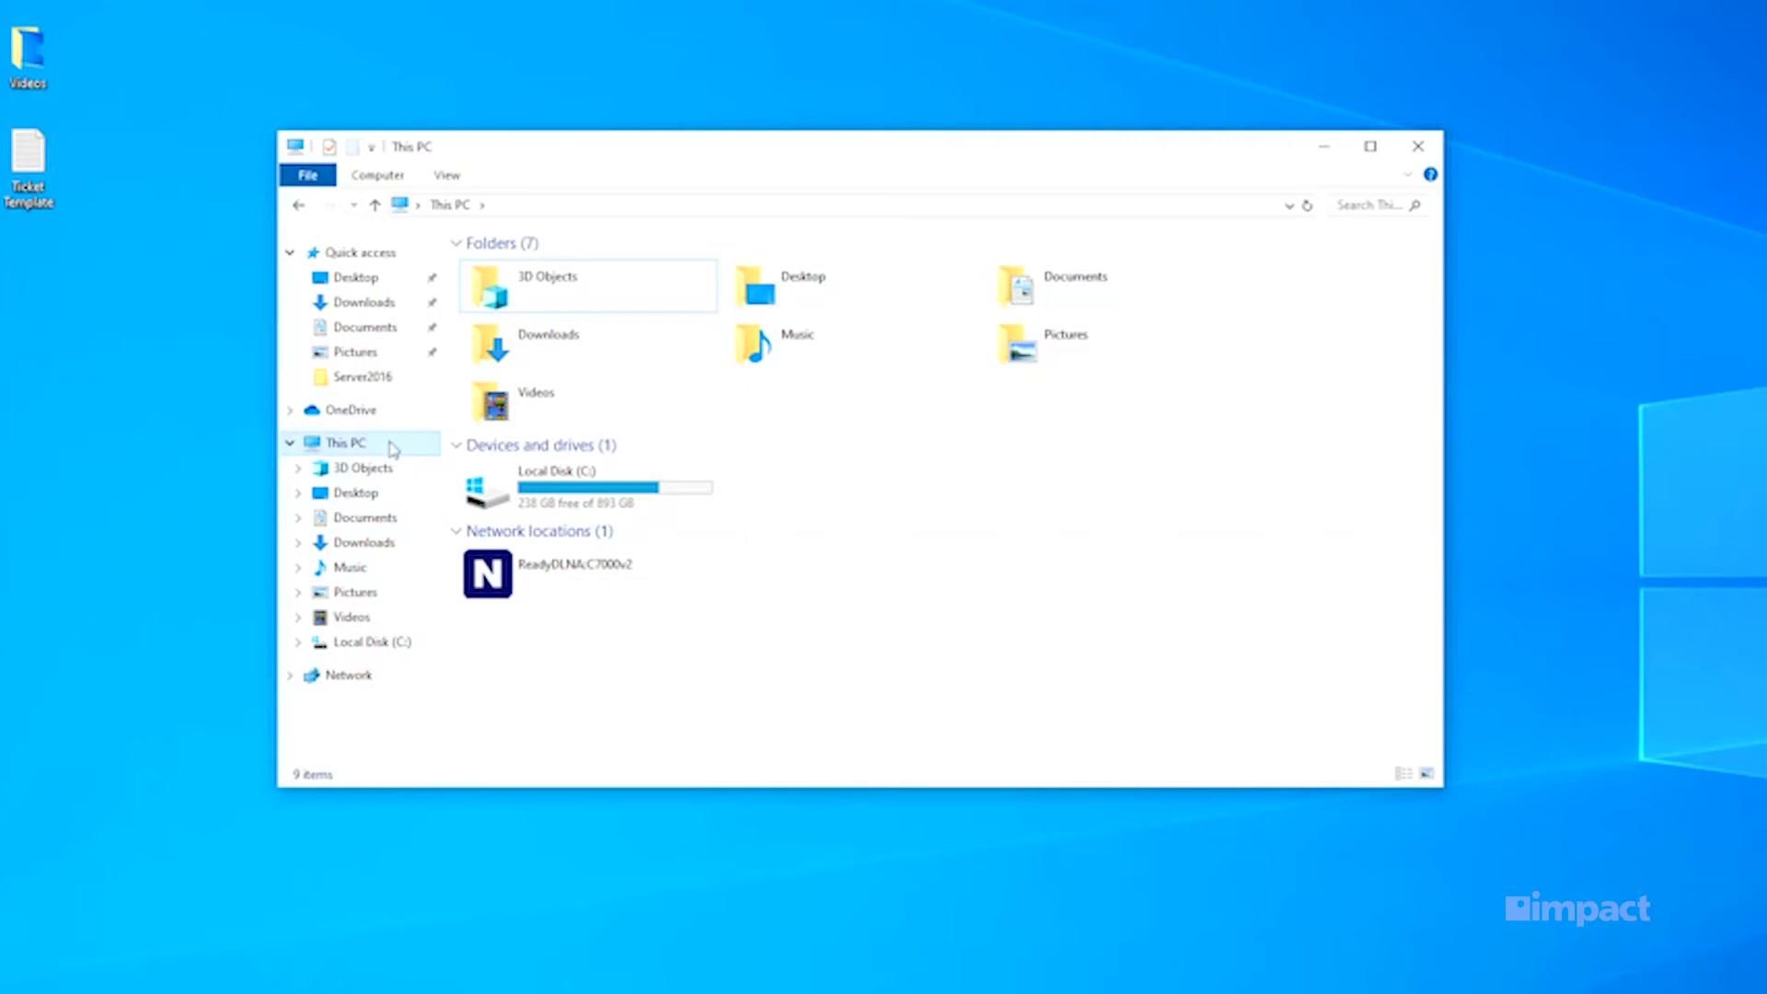
mouse_move(362, 437)
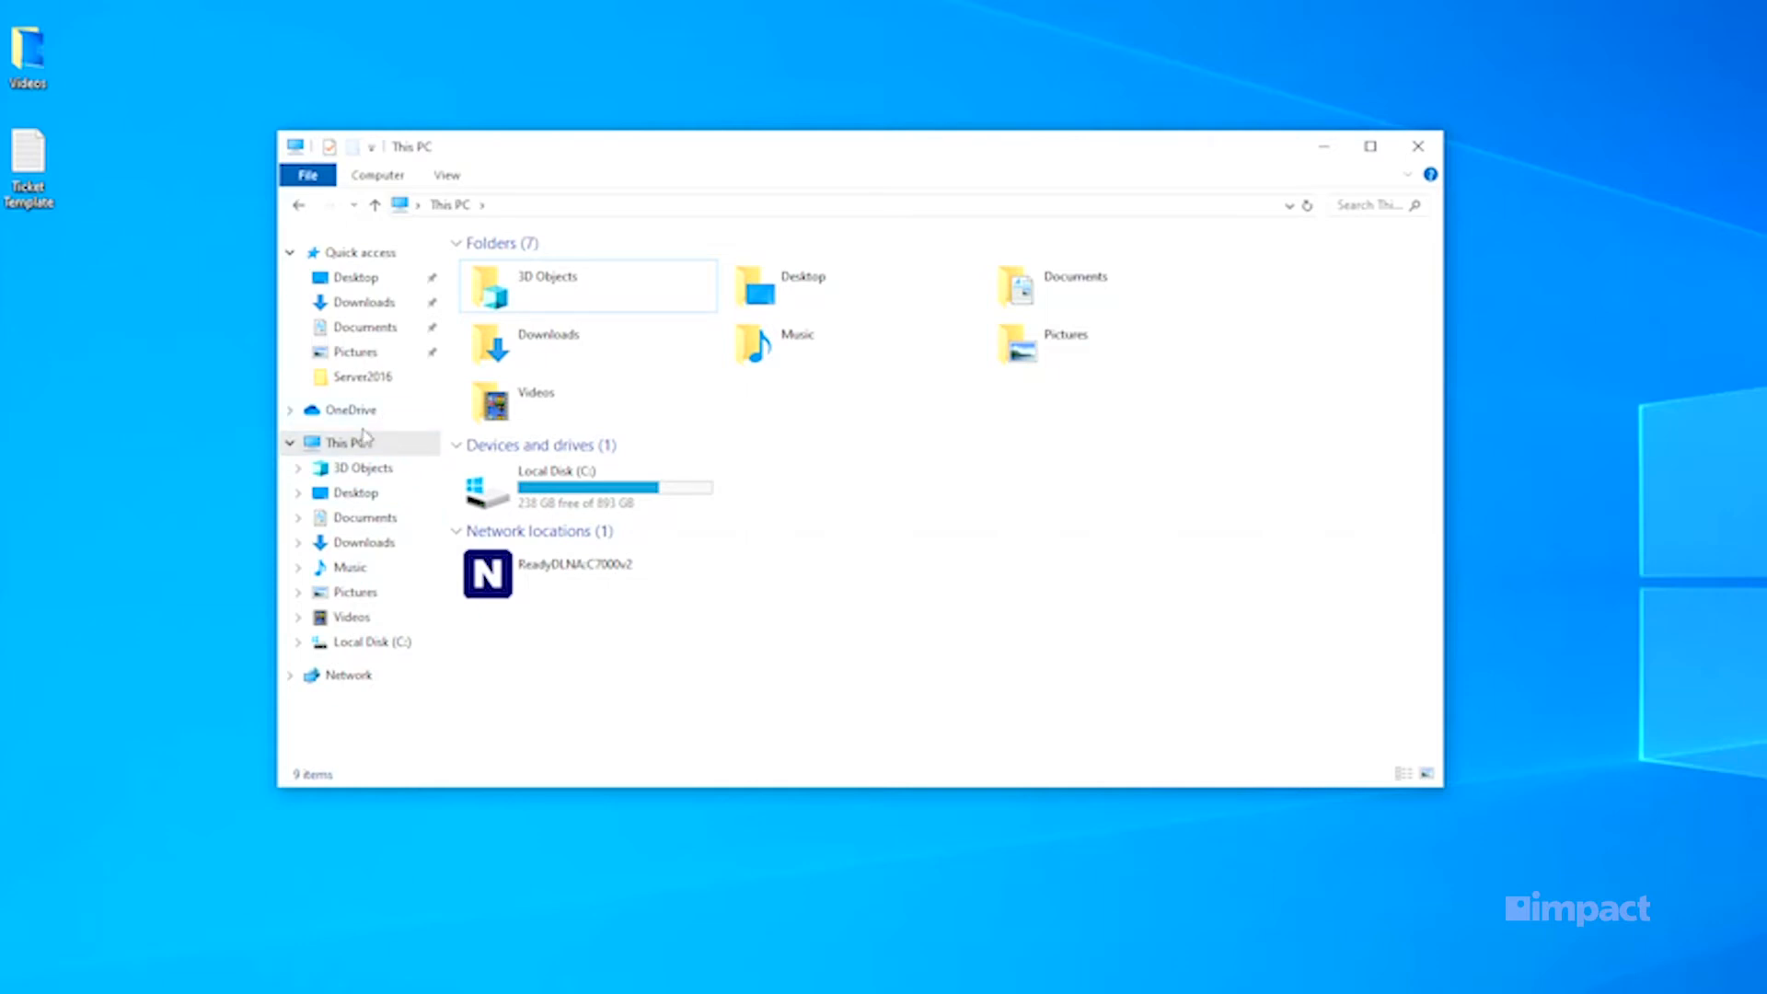
Open Map network drive from This PC's right-click menu.
right_click(335, 441)
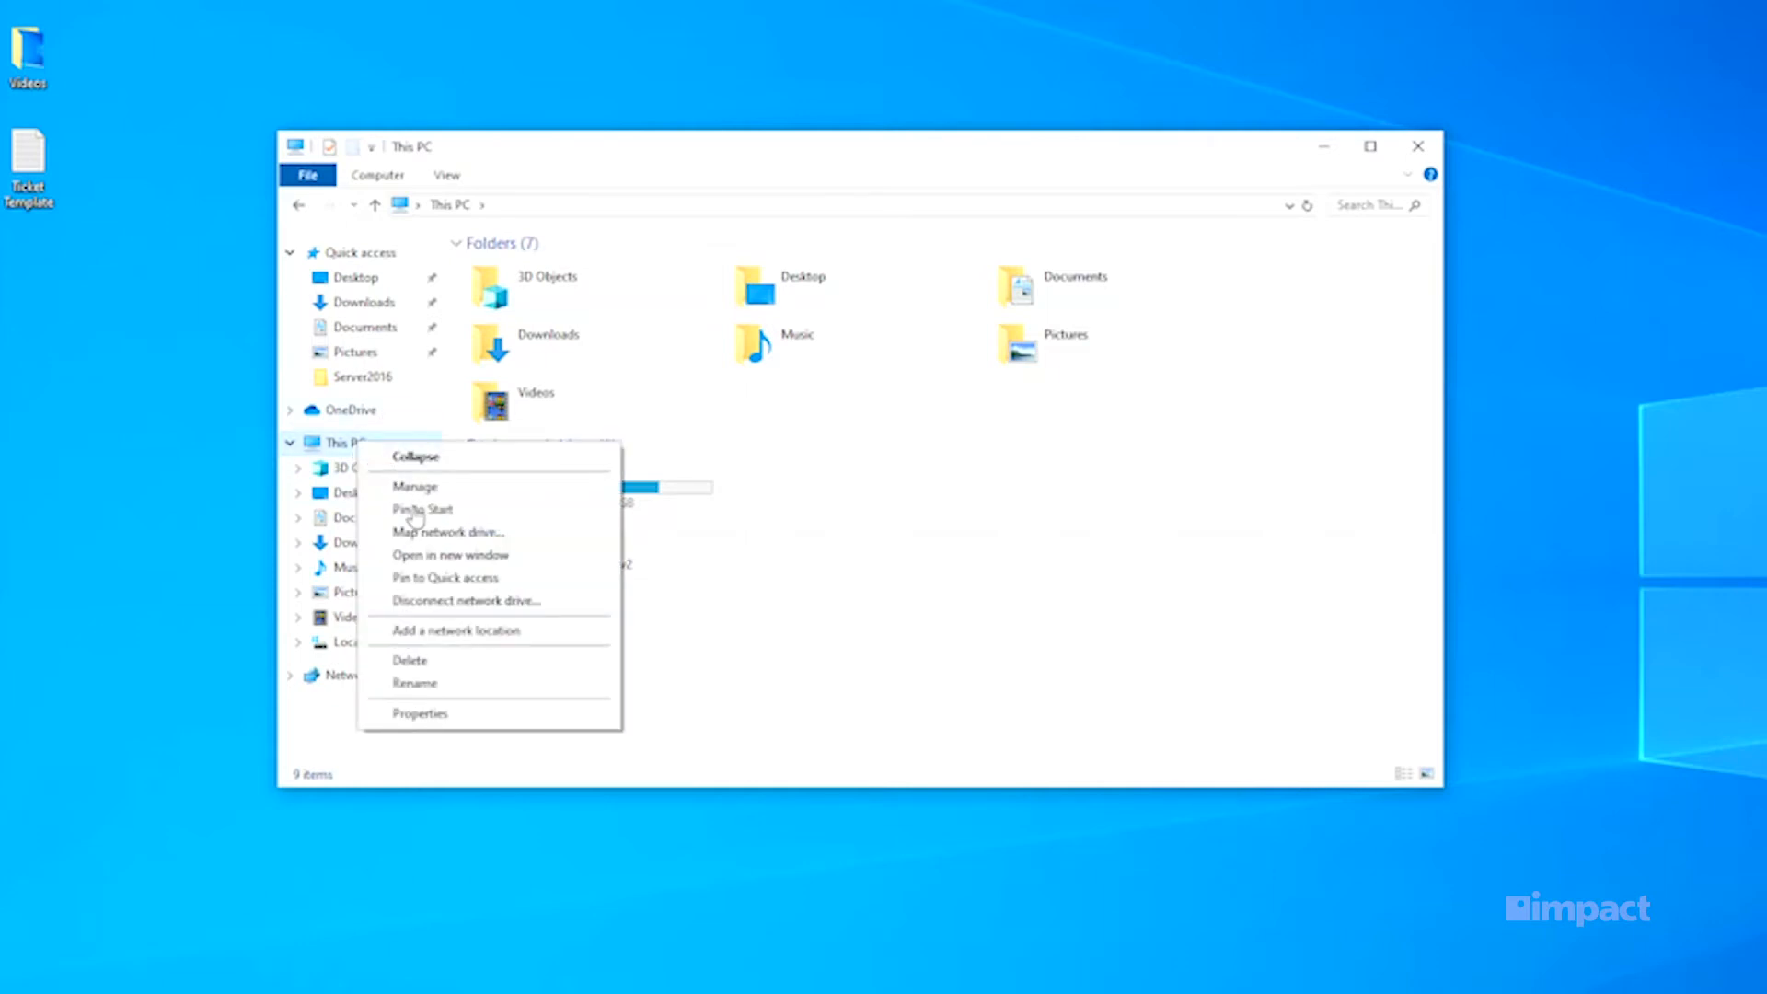
click(449, 531)
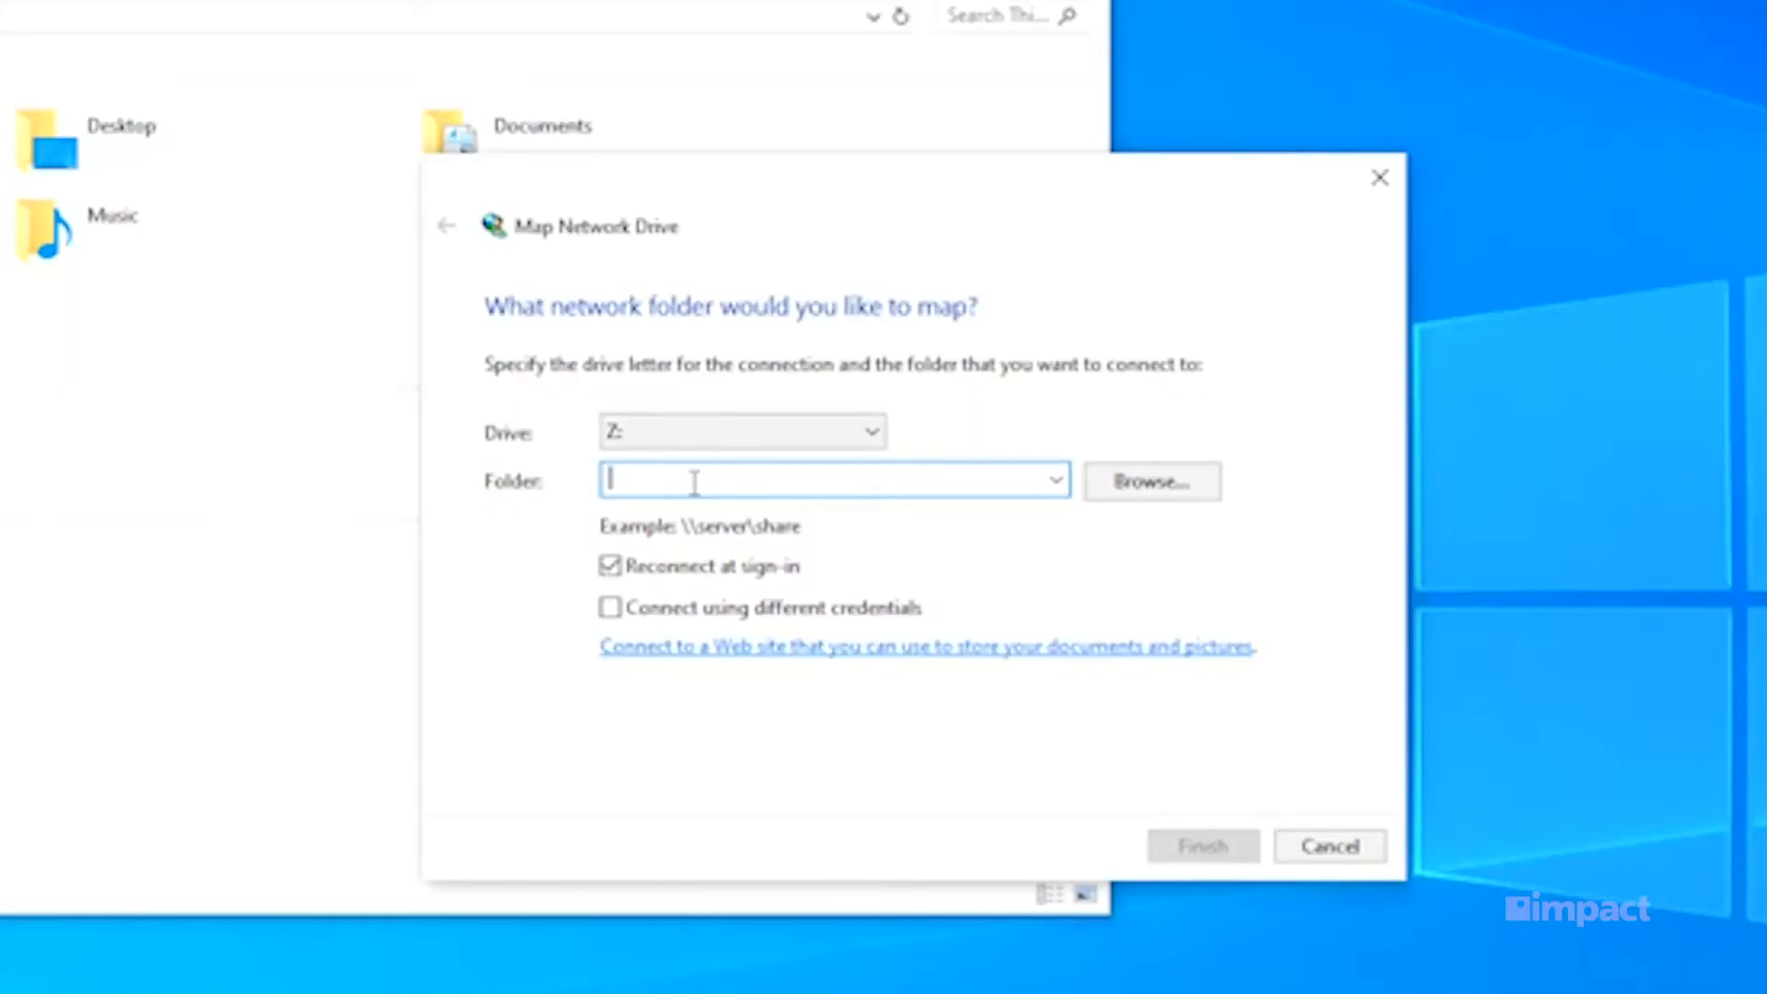
Enter the folder path \\Server\Share for drive Z:.
text(\\Server)
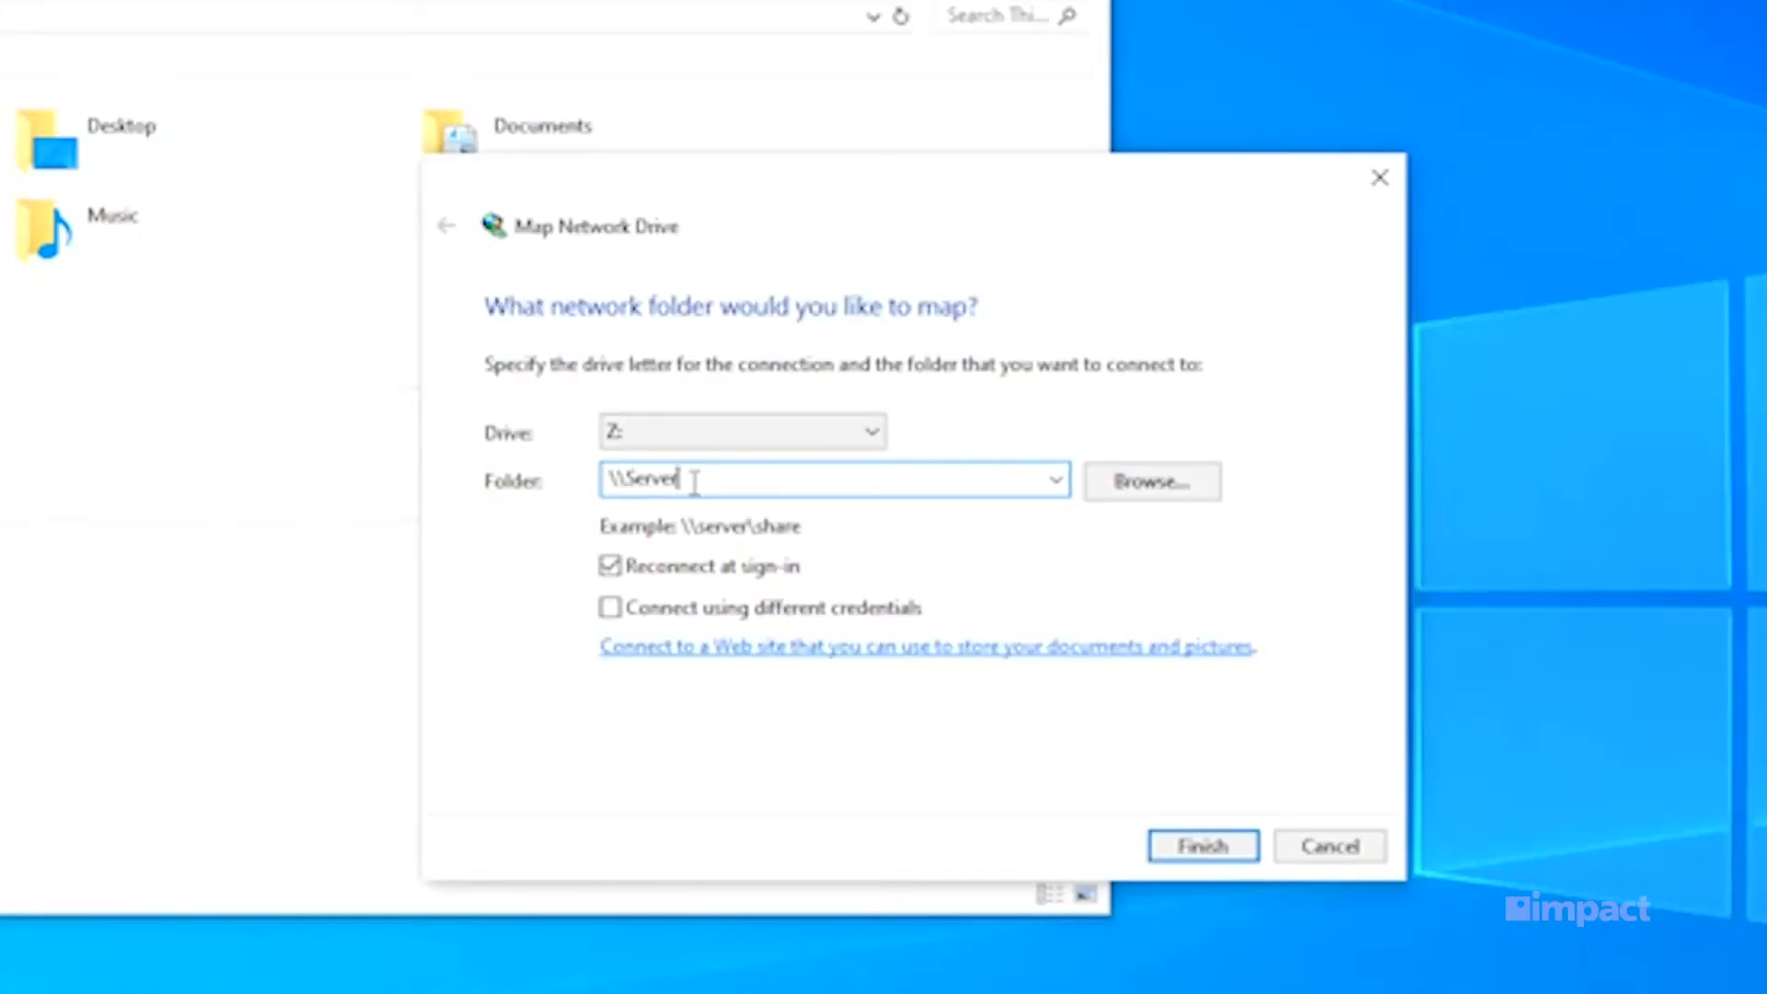
text(\Sha)
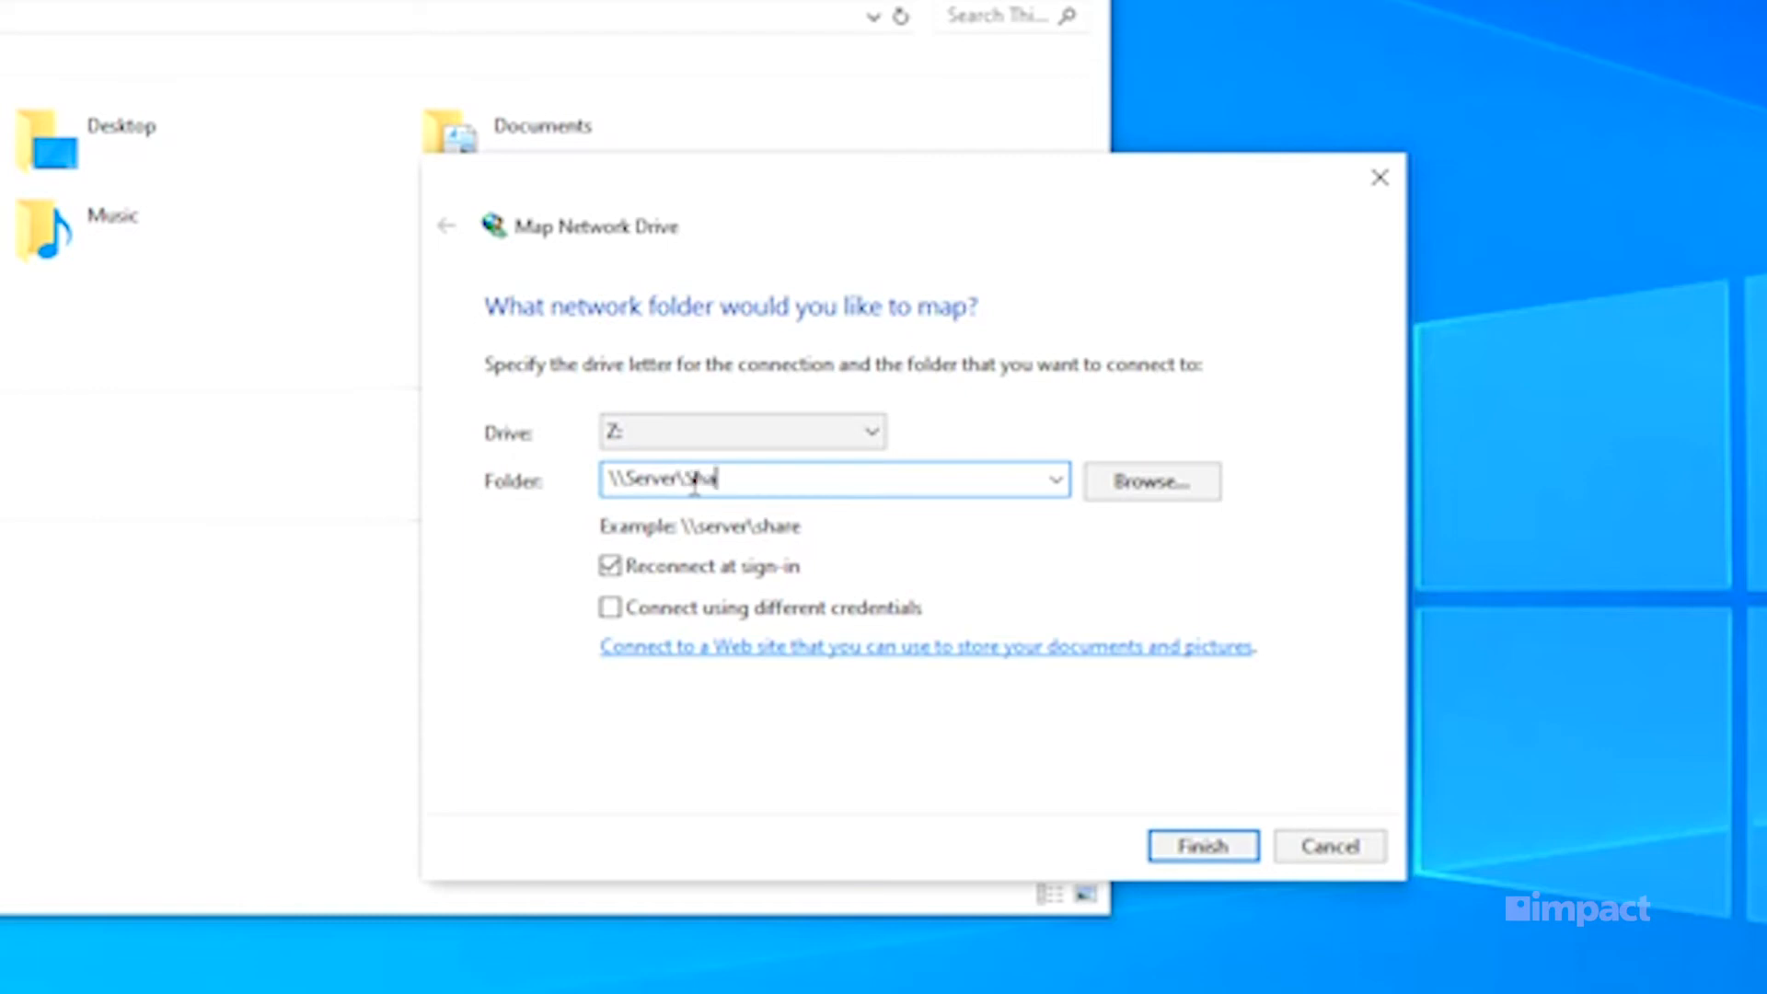